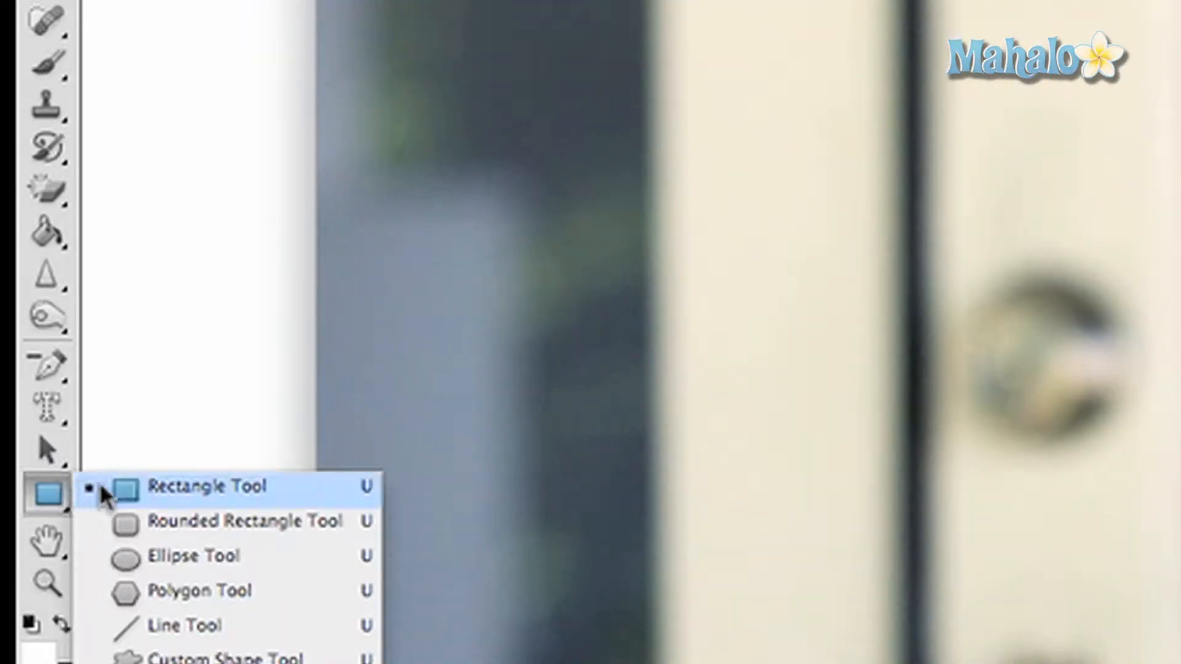
mouse_move(203, 522)
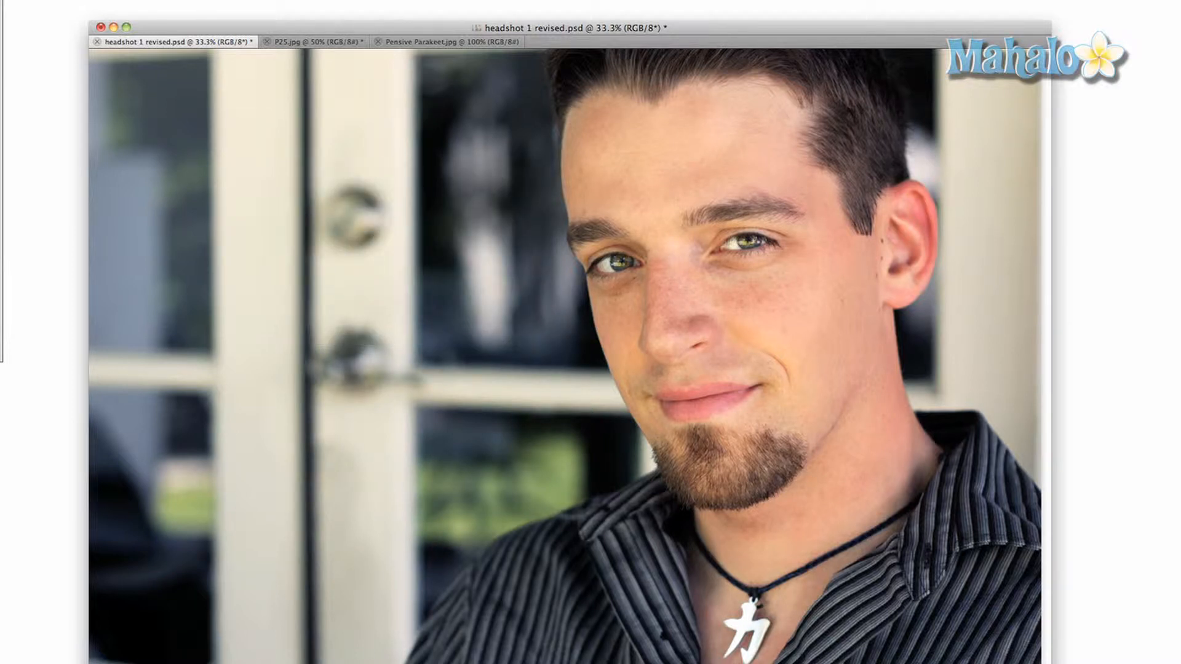
left_click_drag(294, 196, 652, 362)
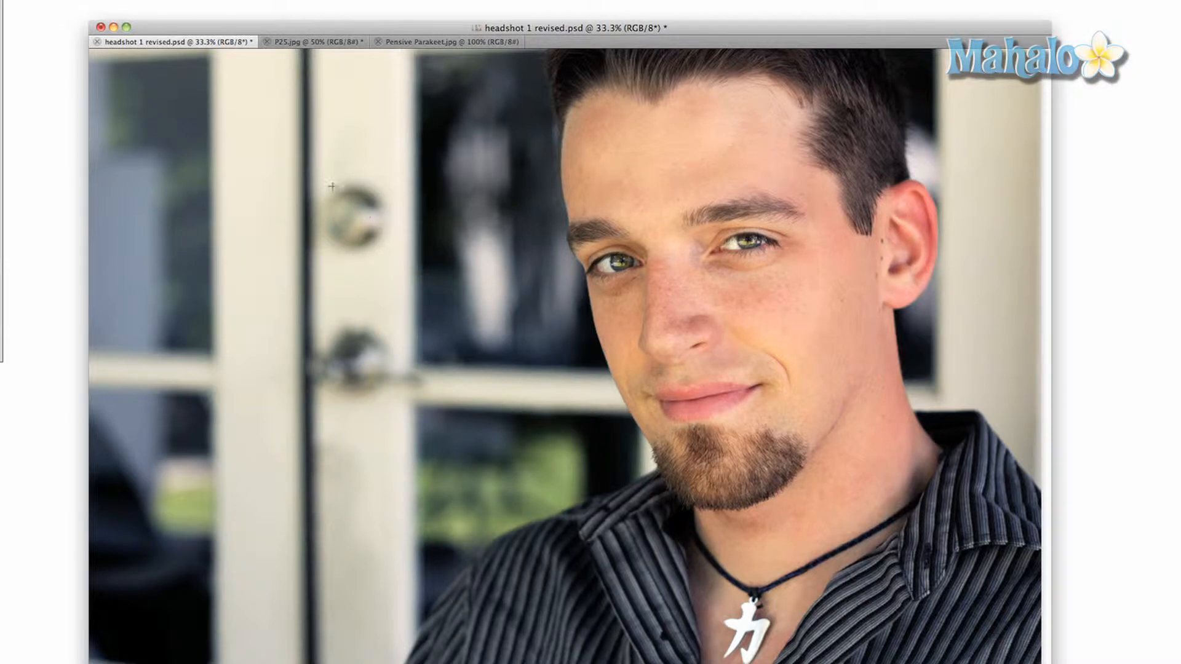
mouse_move(270, 155)
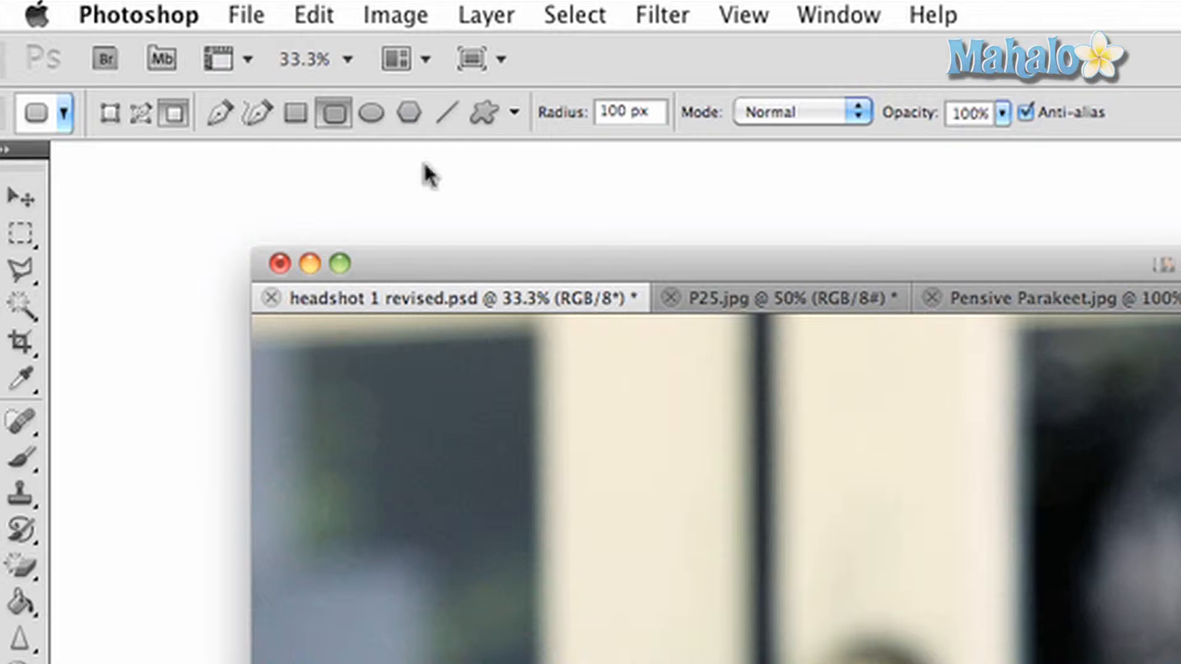
mouse_move(109, 113)
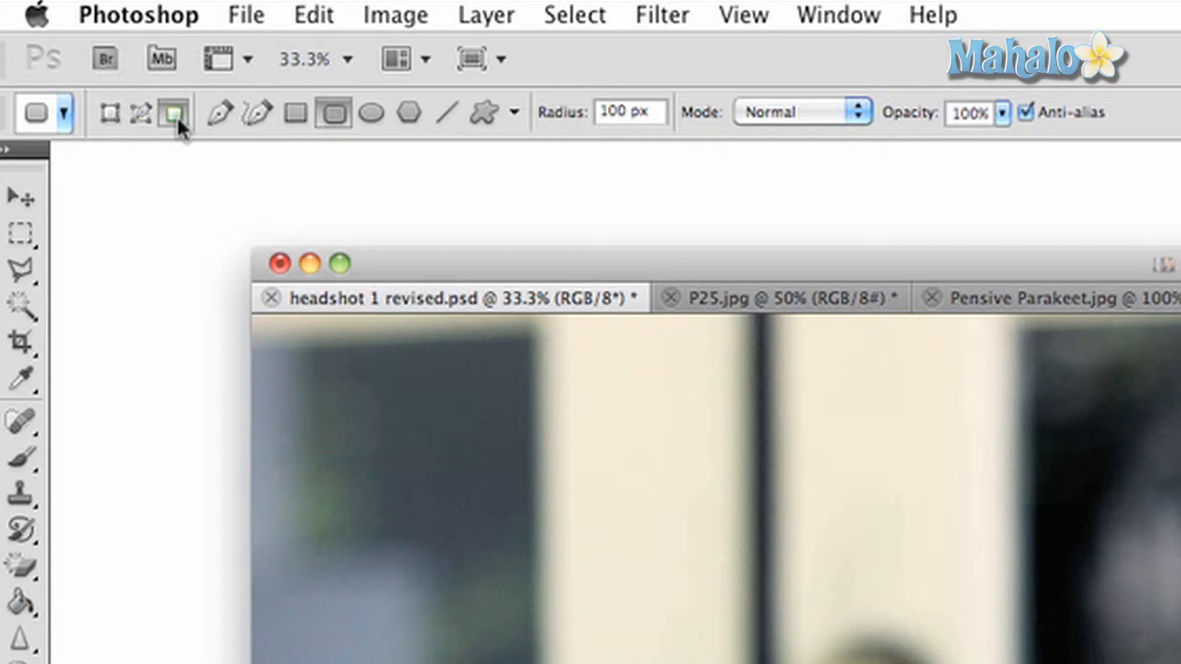
mouse_move(173, 114)
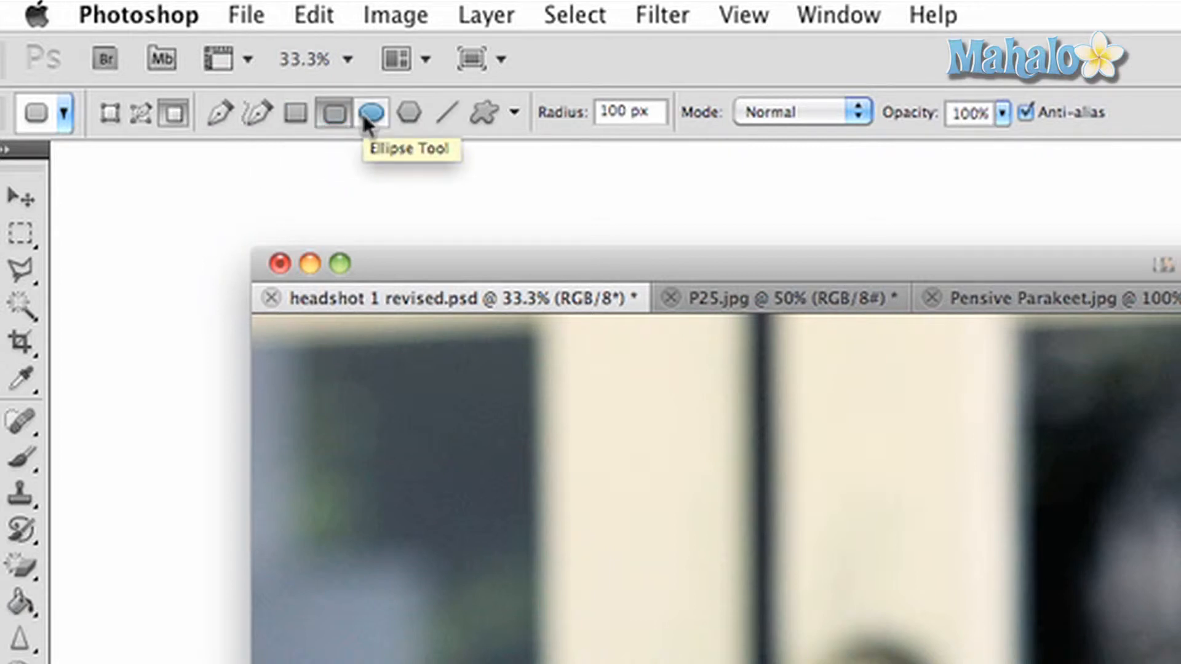
mouse_move(486, 113)
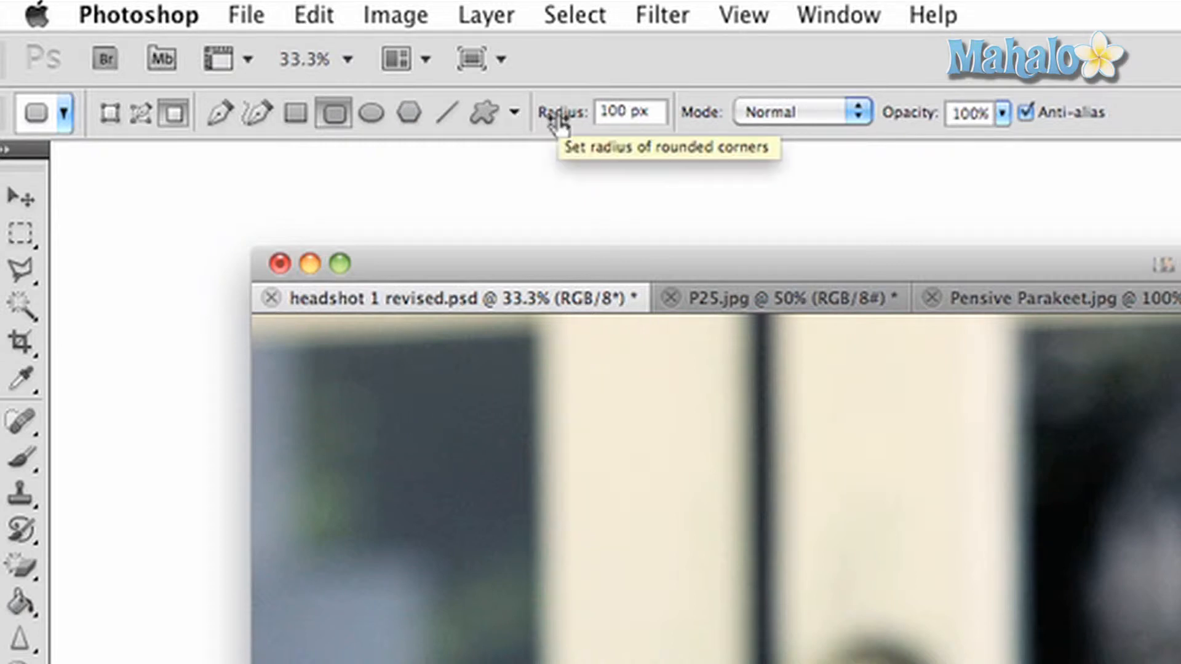
mouse_move(558, 155)
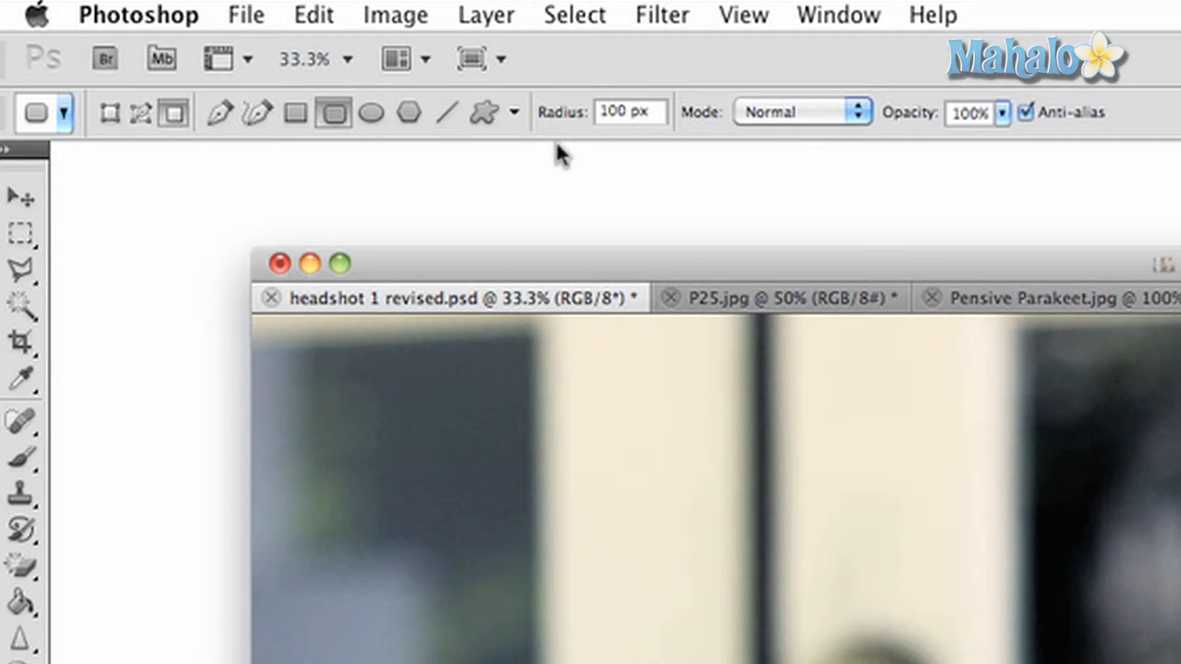
mouse_move(560, 121)
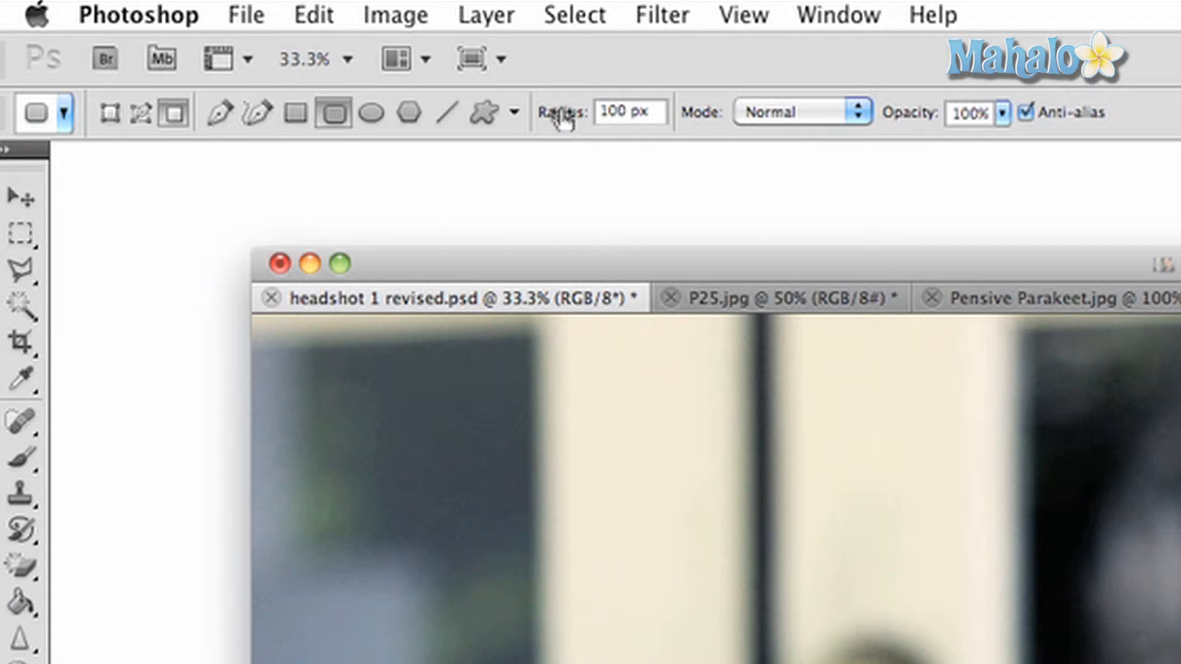
mouse_move(561, 112)
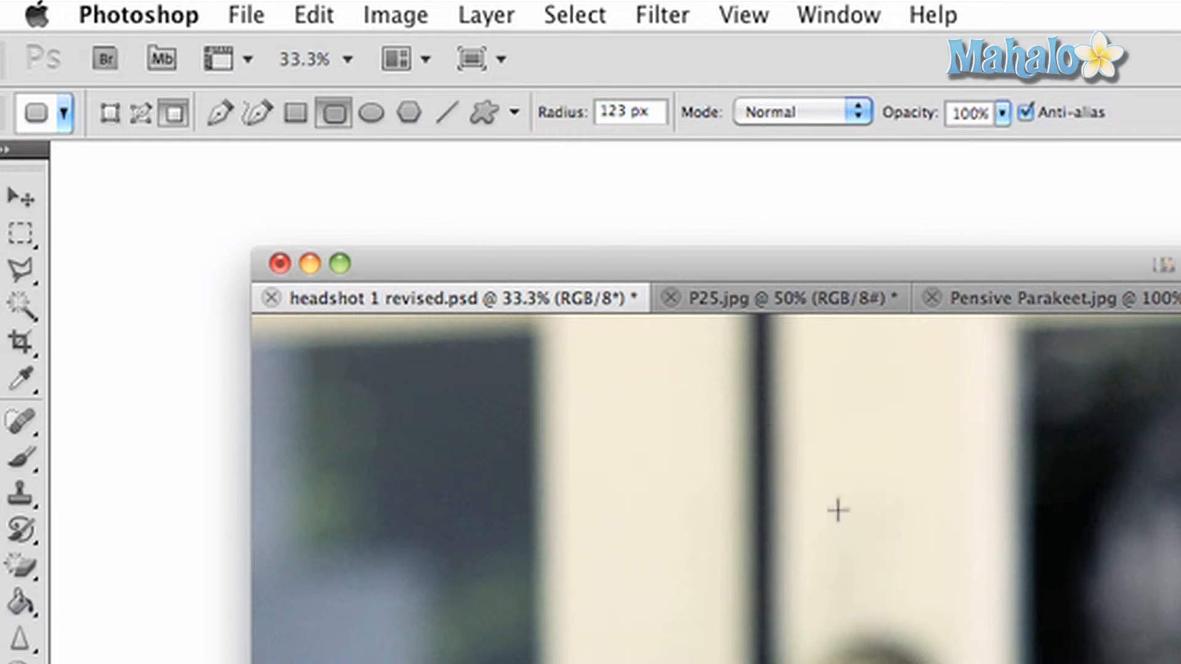
mouse_move(802, 117)
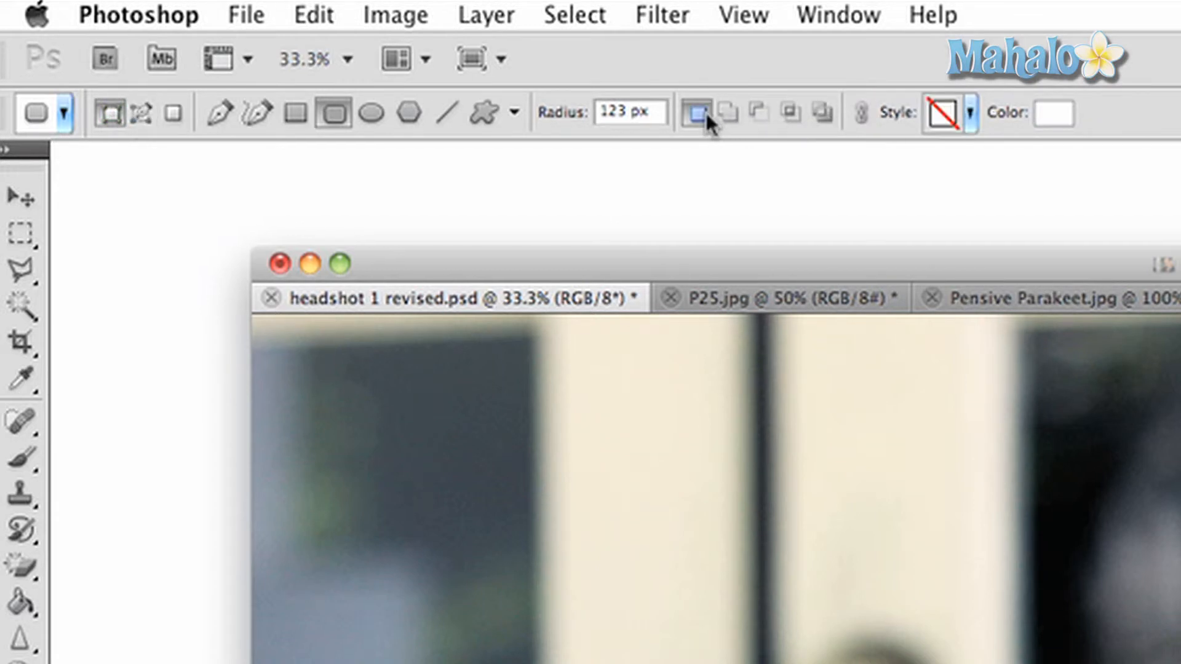
mouse_move(763, 121)
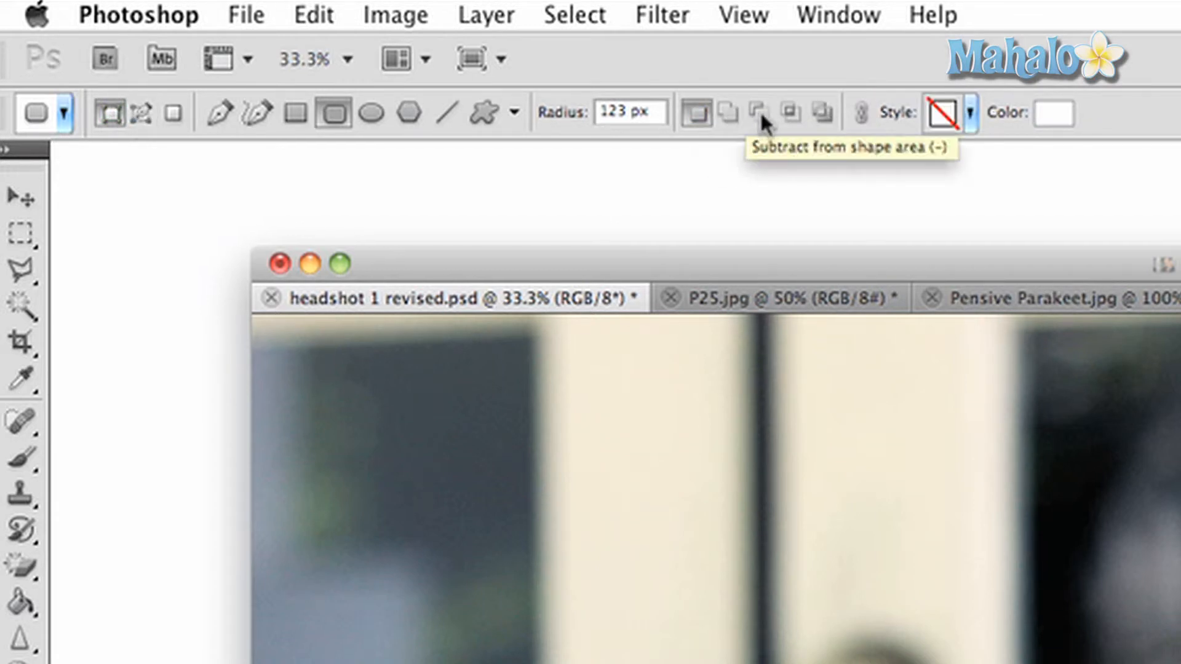
mouse_move(798, 121)
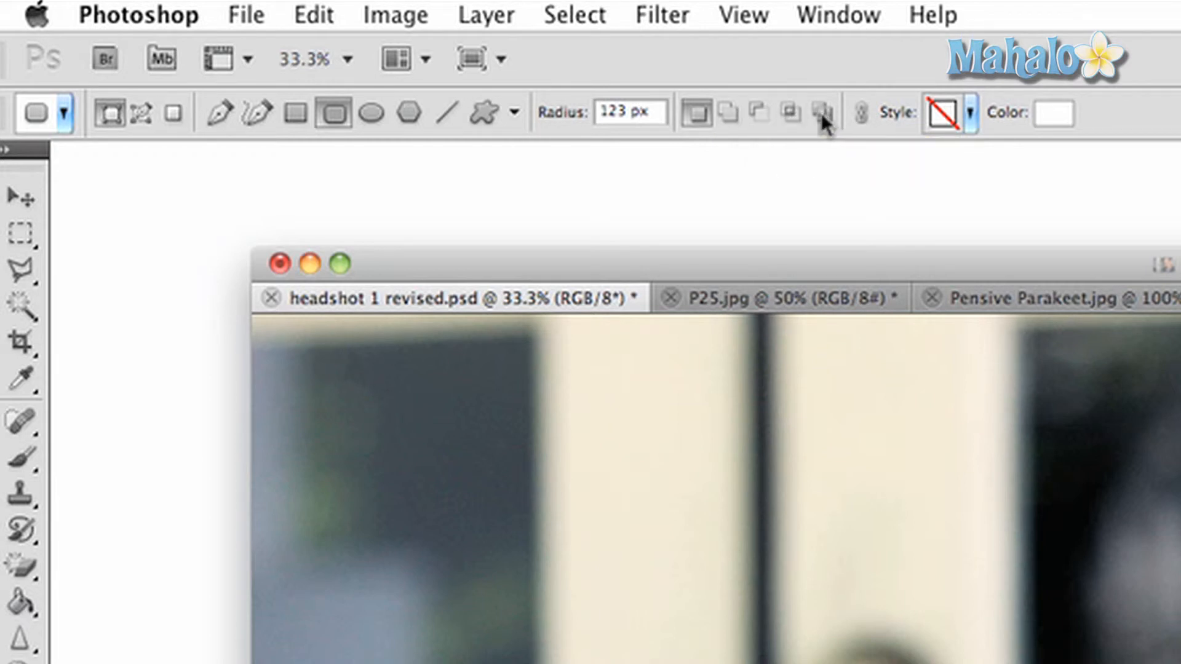
mouse_move(824, 125)
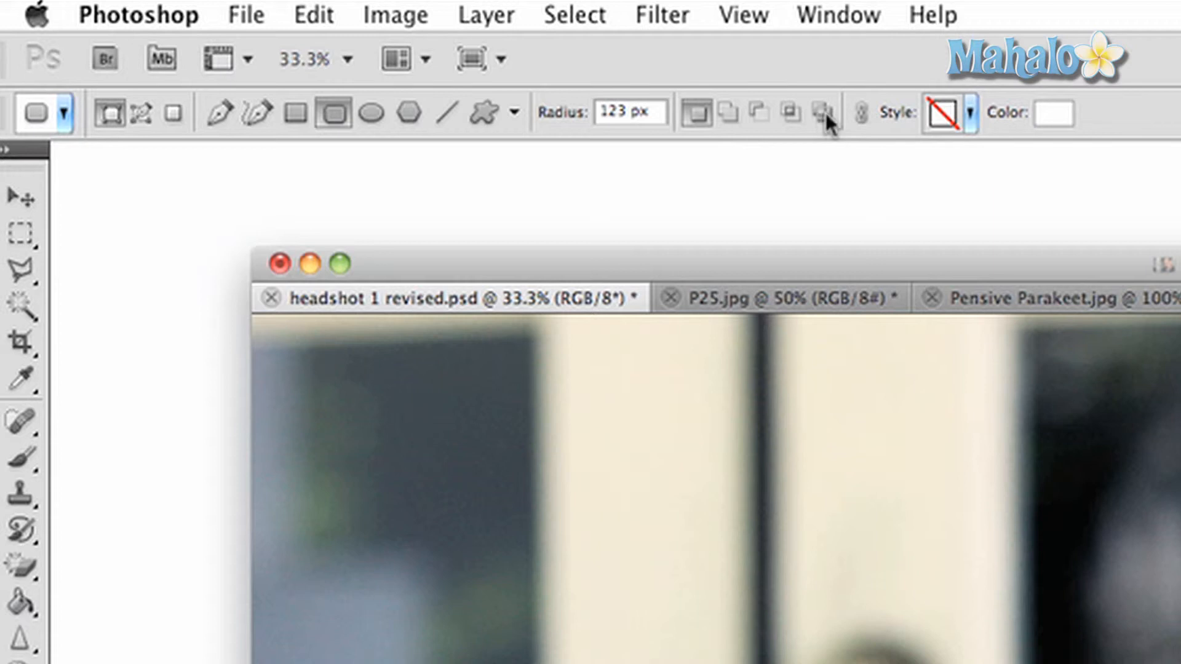
mouse_move(680, 139)
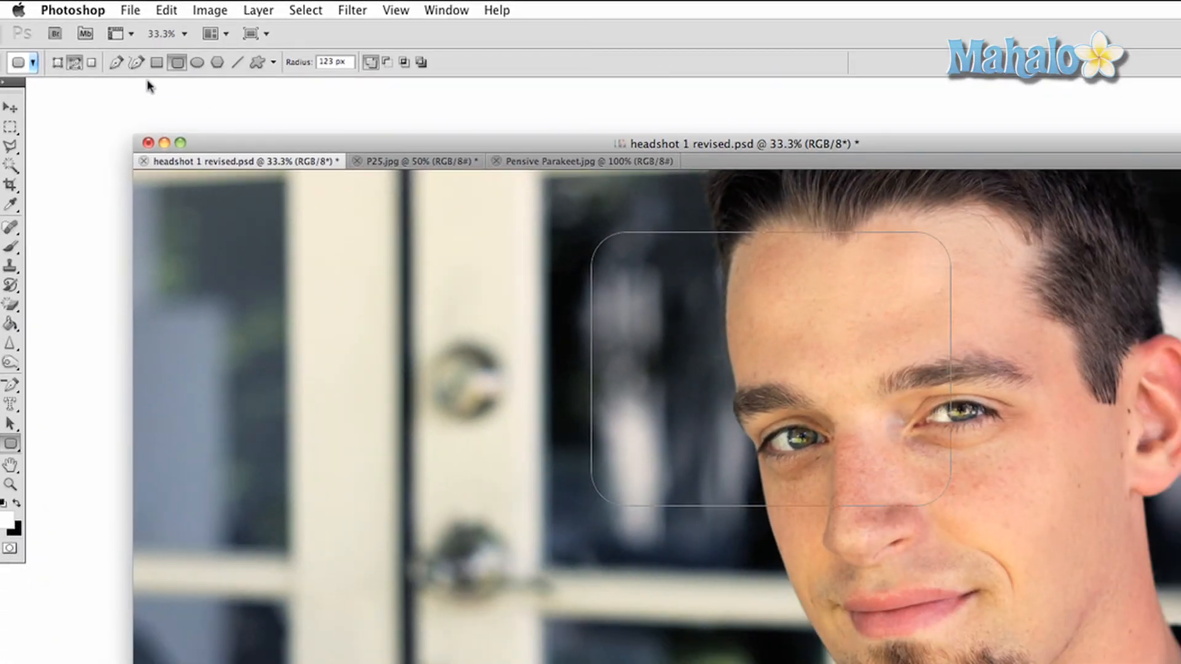
Draw a smaller rounded-rectangle path overlapping the first one over the man's eye.
left_click_drag(497, 410, 685, 501)
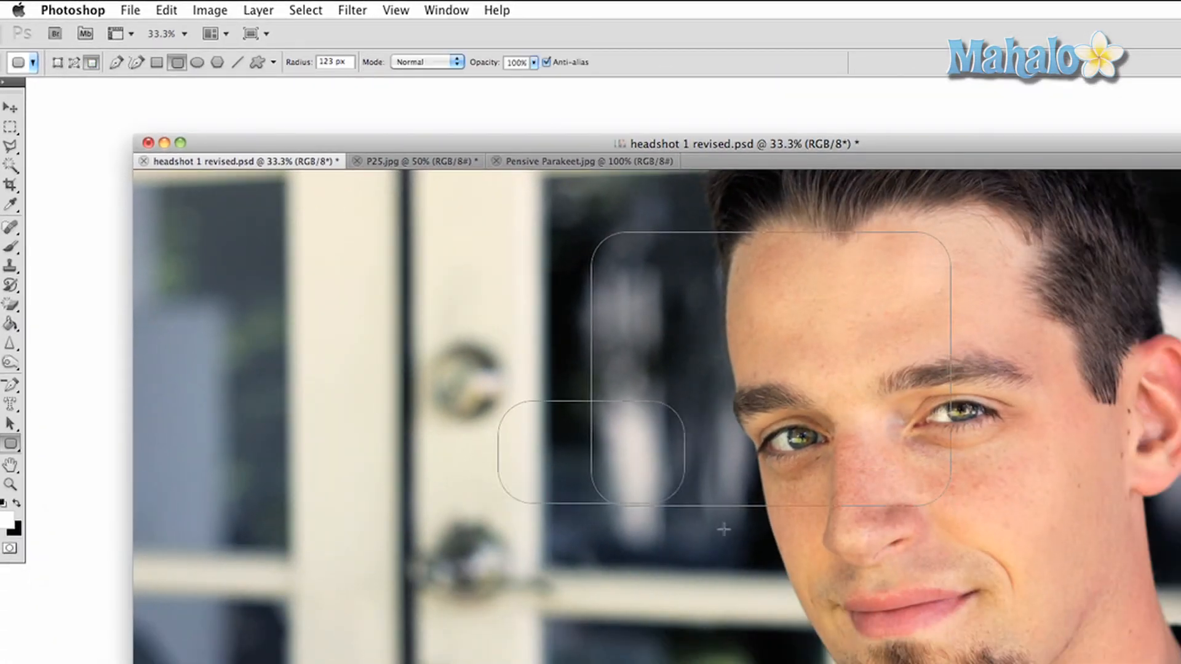